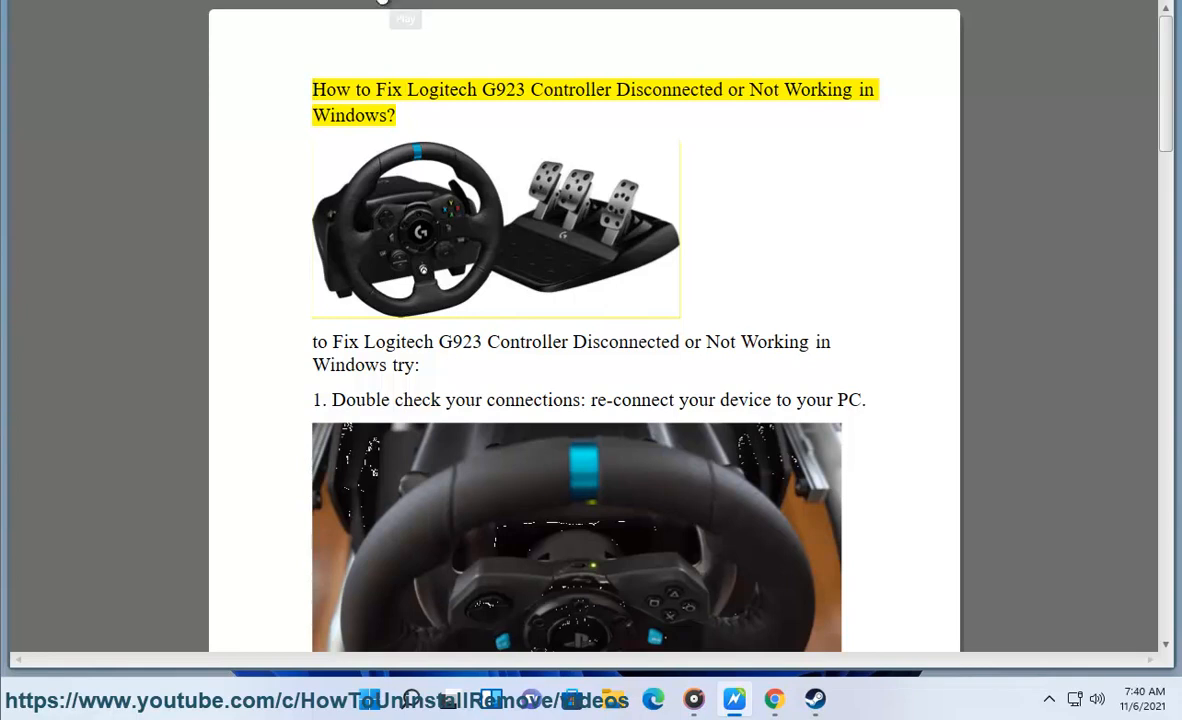
- Read the G923 guide from its title past step 1 on reconnecting, to step 2
double_click(562, 90)
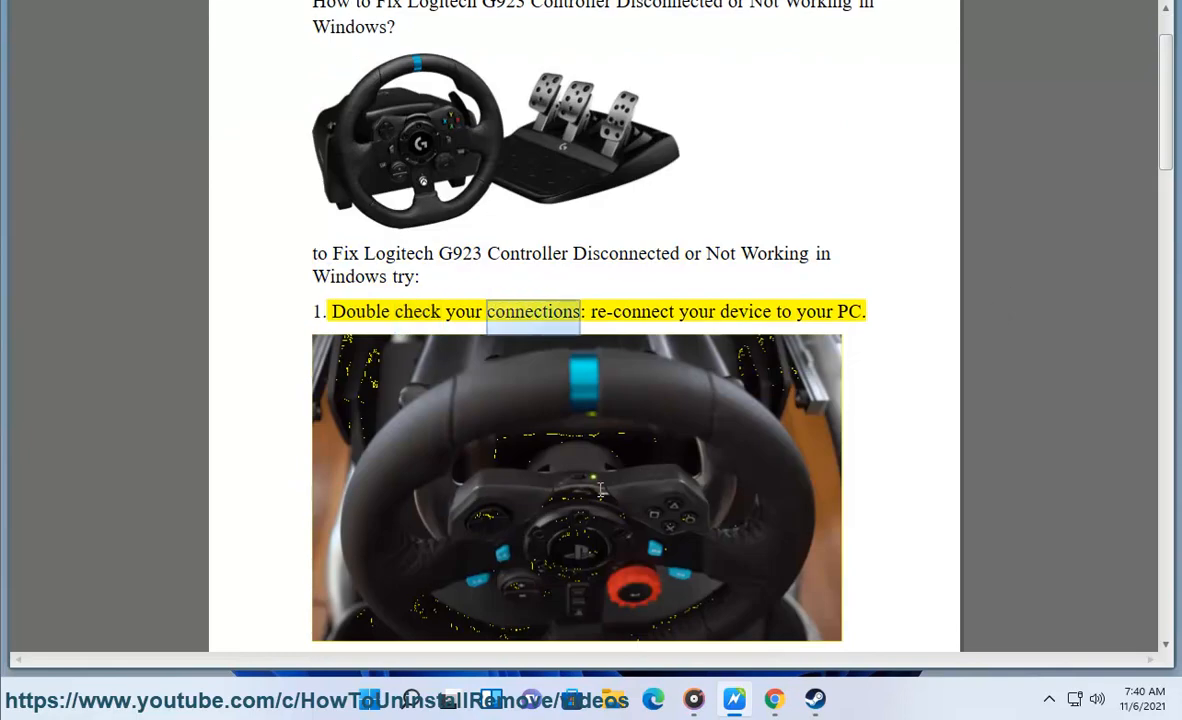
scroll("down", 3)
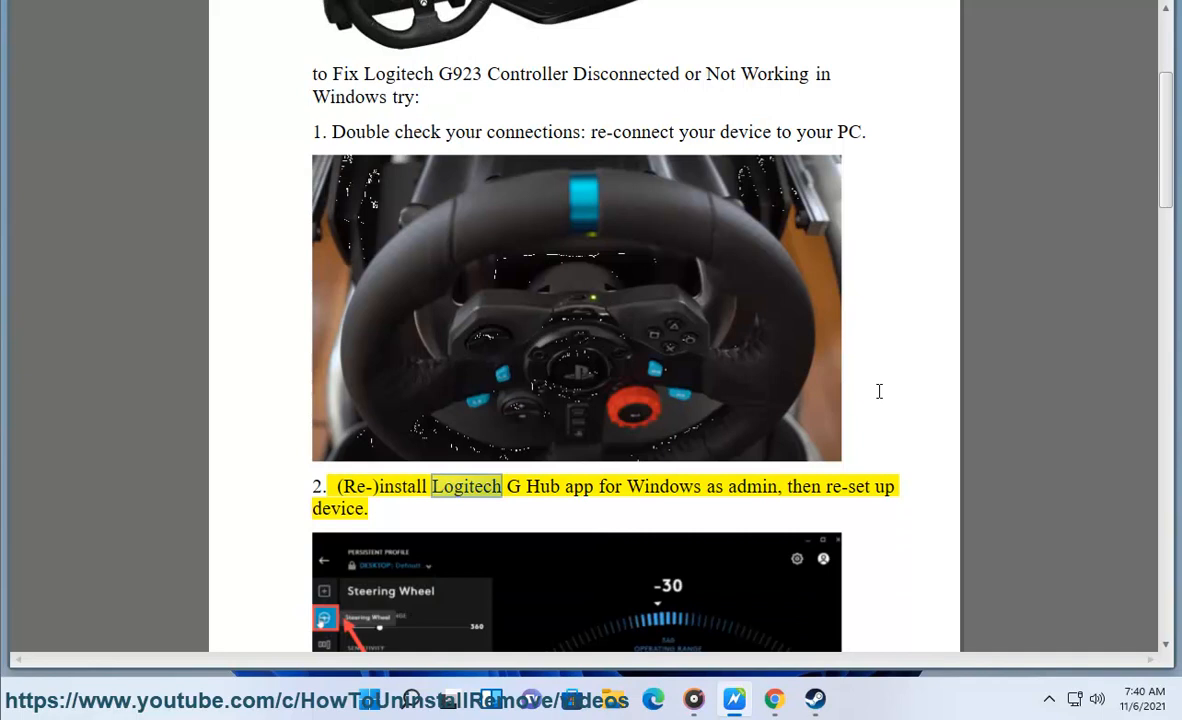
scroll("down", 3)
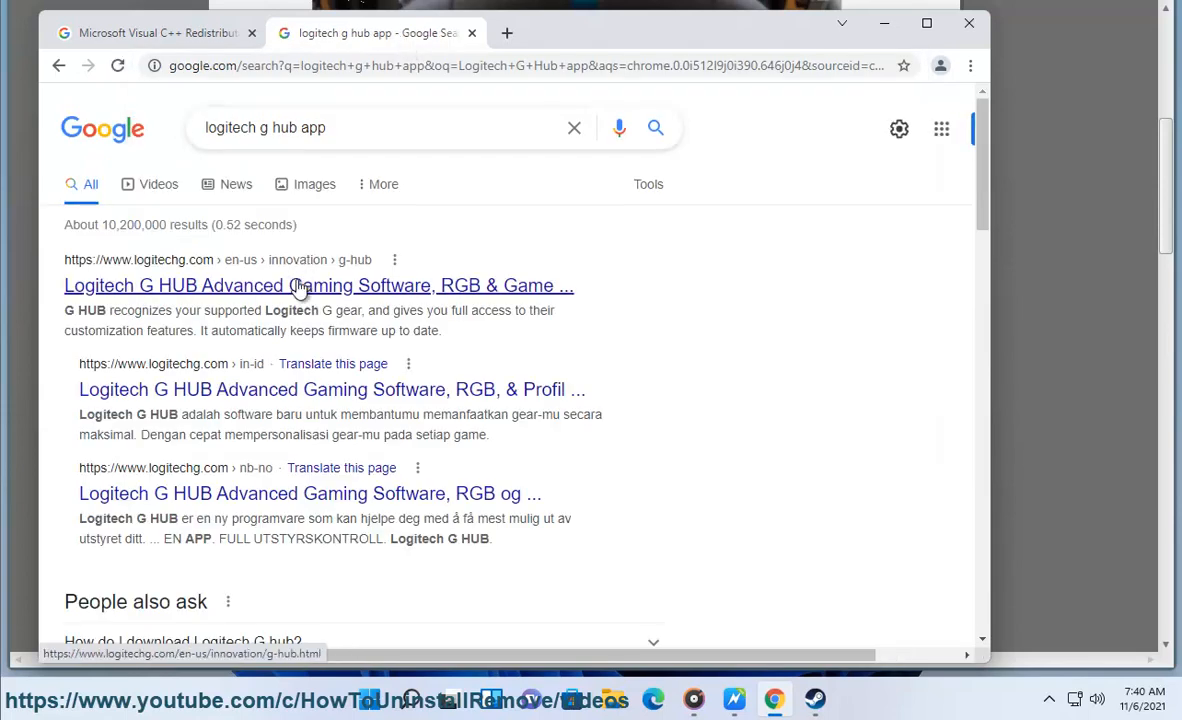
- Open the logitechg.com G HUB result from the 'logitech g hub app' search
left_click(299, 285)
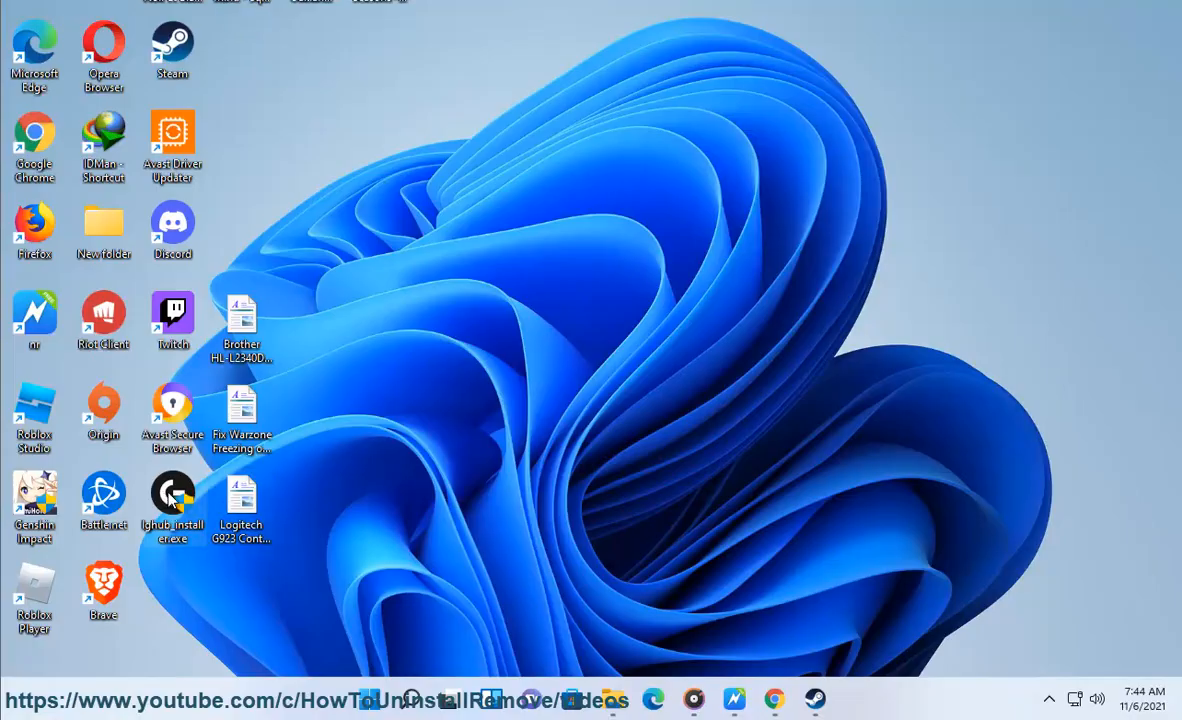
mouse_move(525, 489)
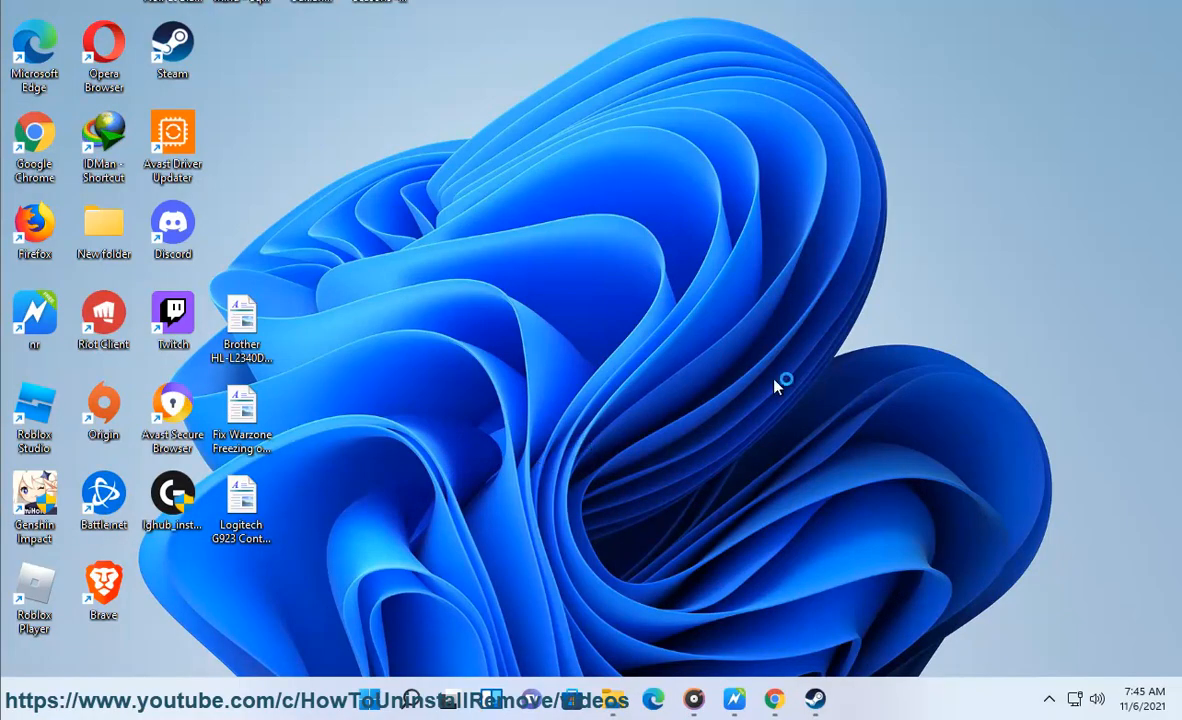
mouse_move(806, 579)
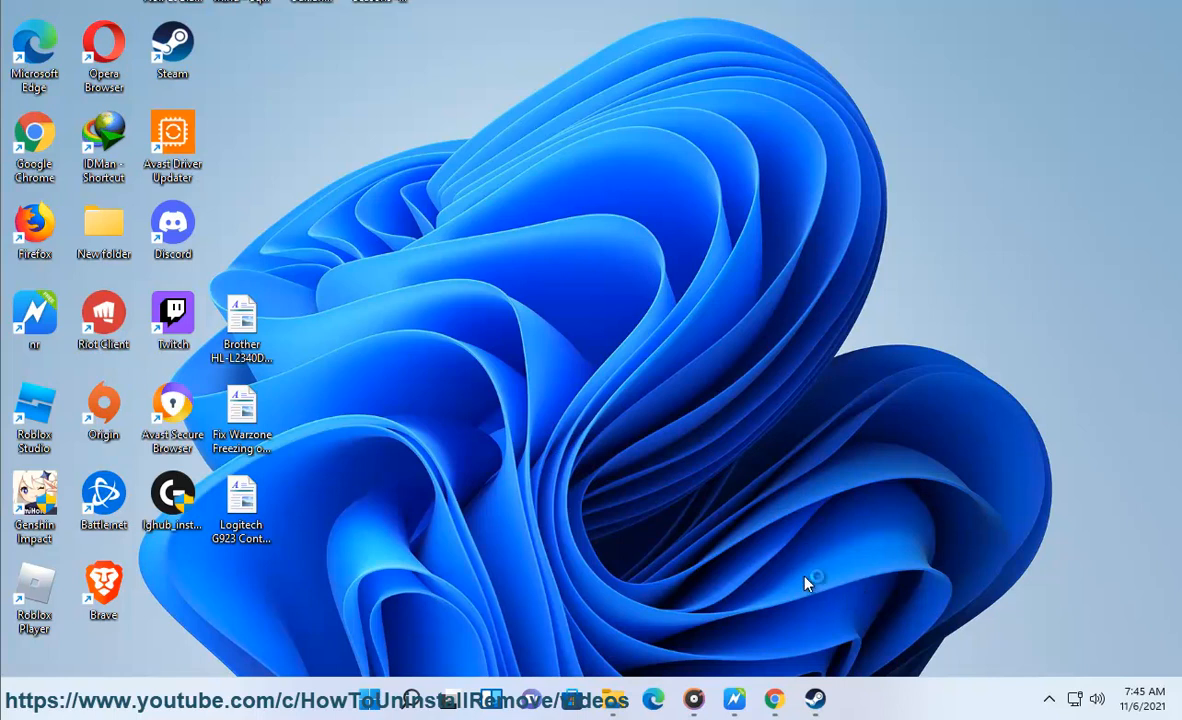
mouse_move(736, 639)
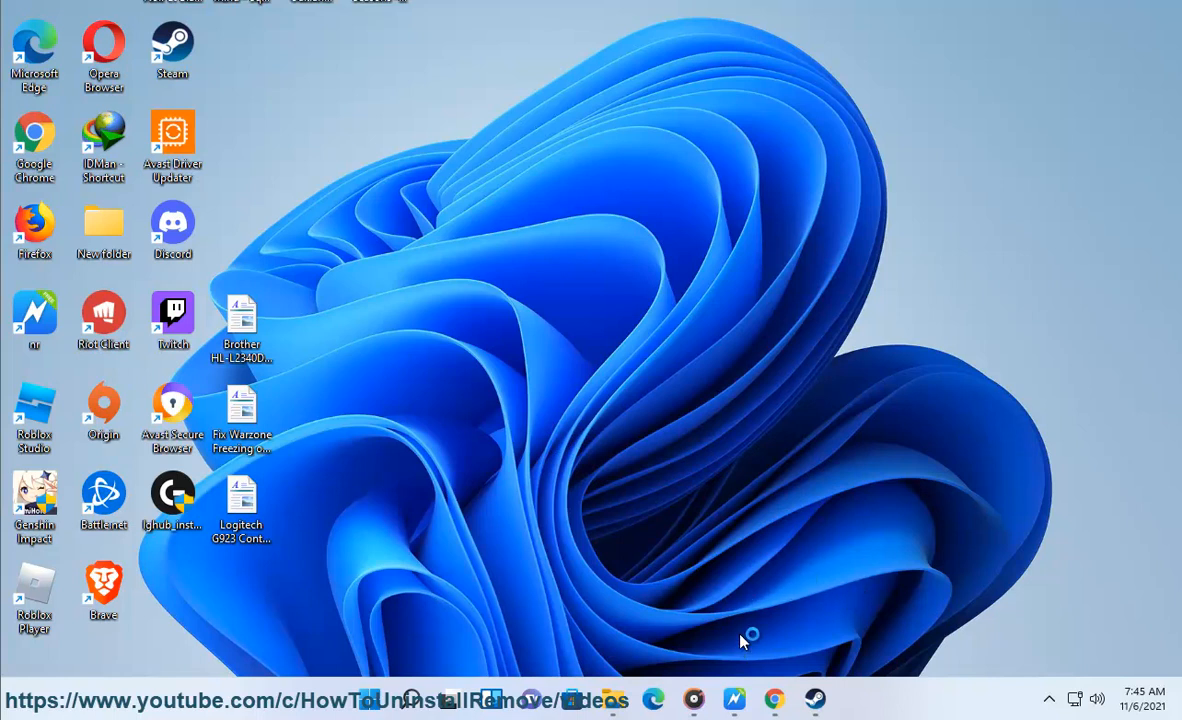
- Run lghub_installer.exe from the desktop and start installing G HUB to C:\Program Files\LGHUB
double_click(172, 494)
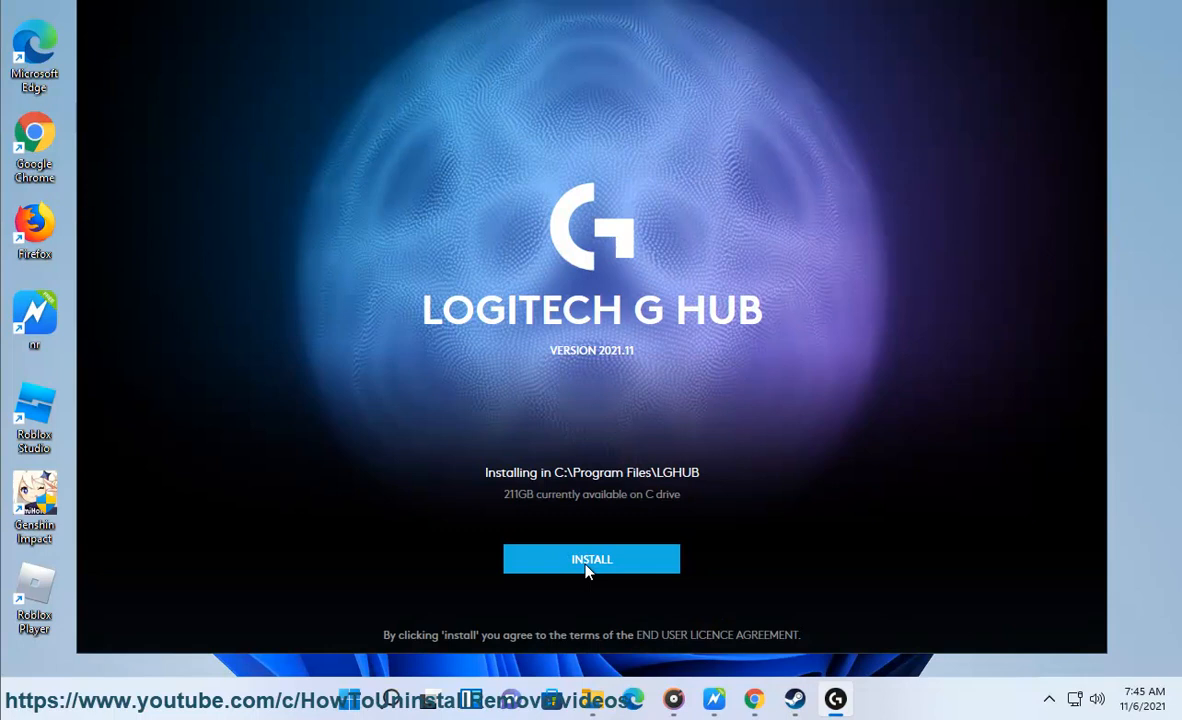
left_click(591, 558)
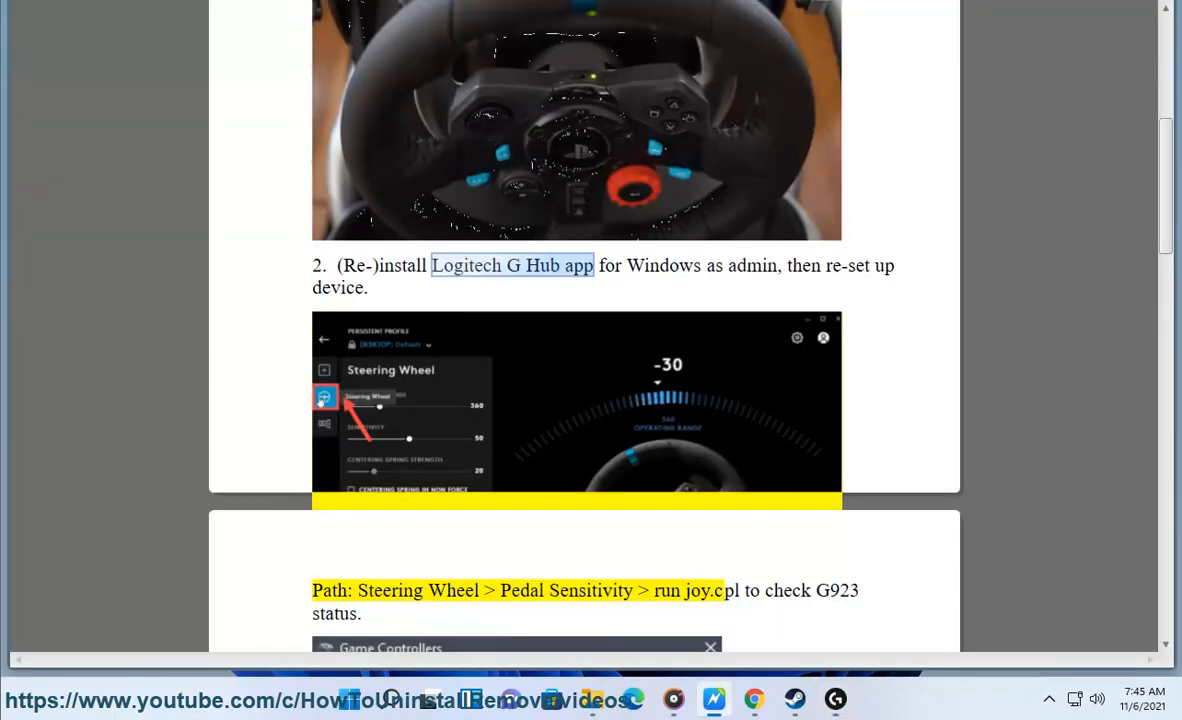
- Scroll through step 2 to the joy.cpl instructions and Game Controllers screenshot
scroll("down", 3)
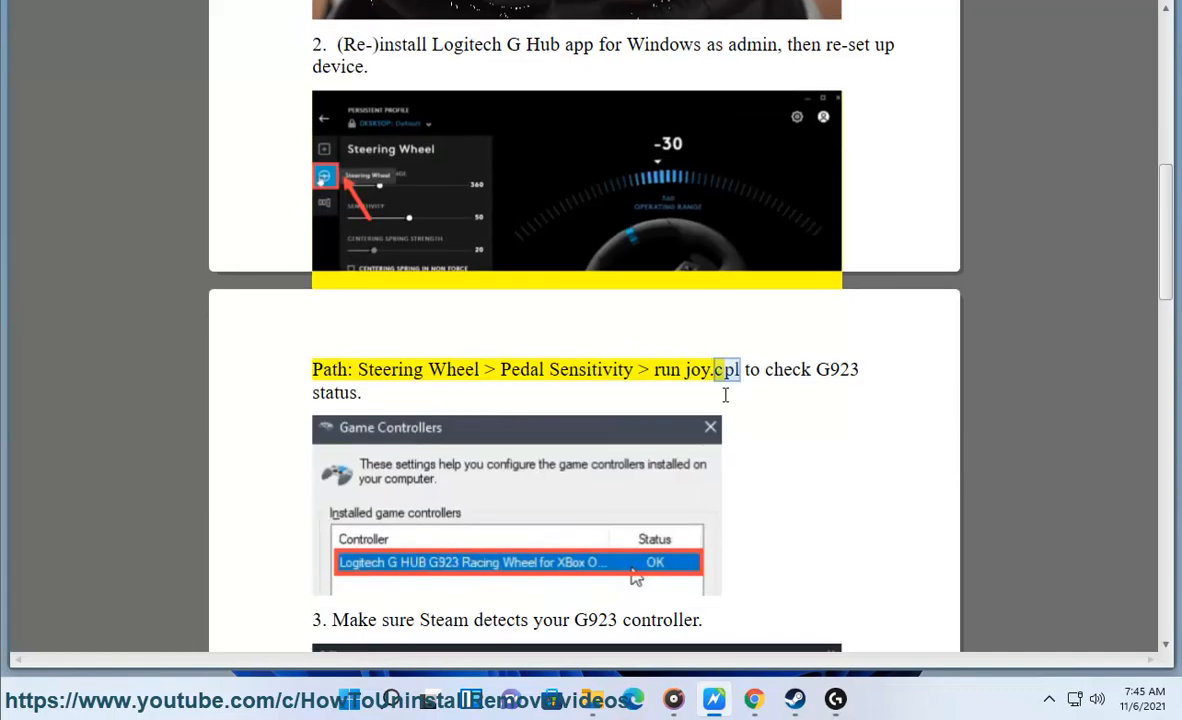
scroll("down", 3)
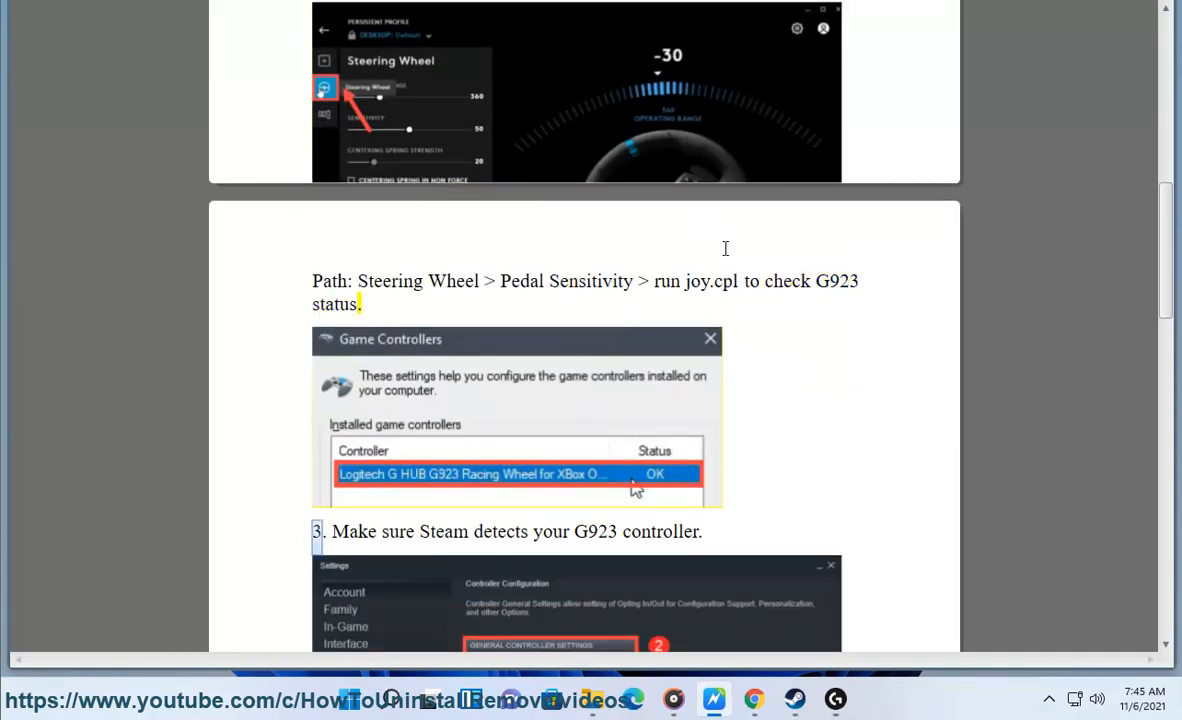
double_click(710, 281)
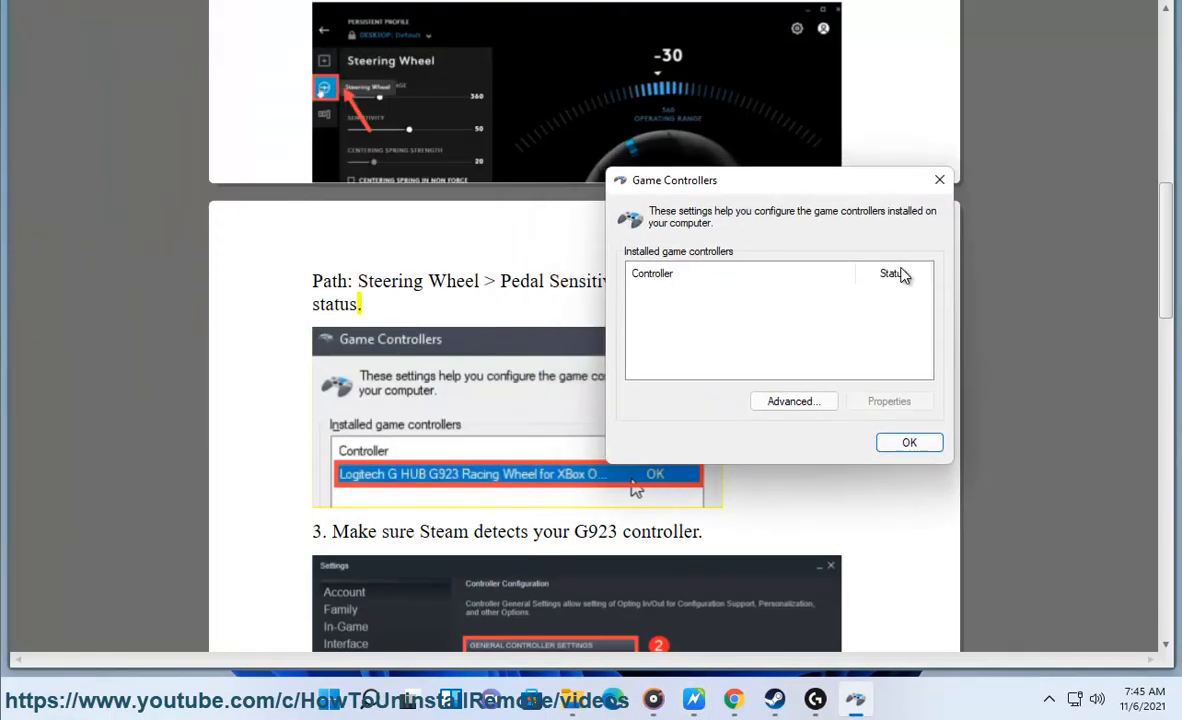
- Check Advanced settings for a preferred device, find none, and cancel
left_click(793, 401)
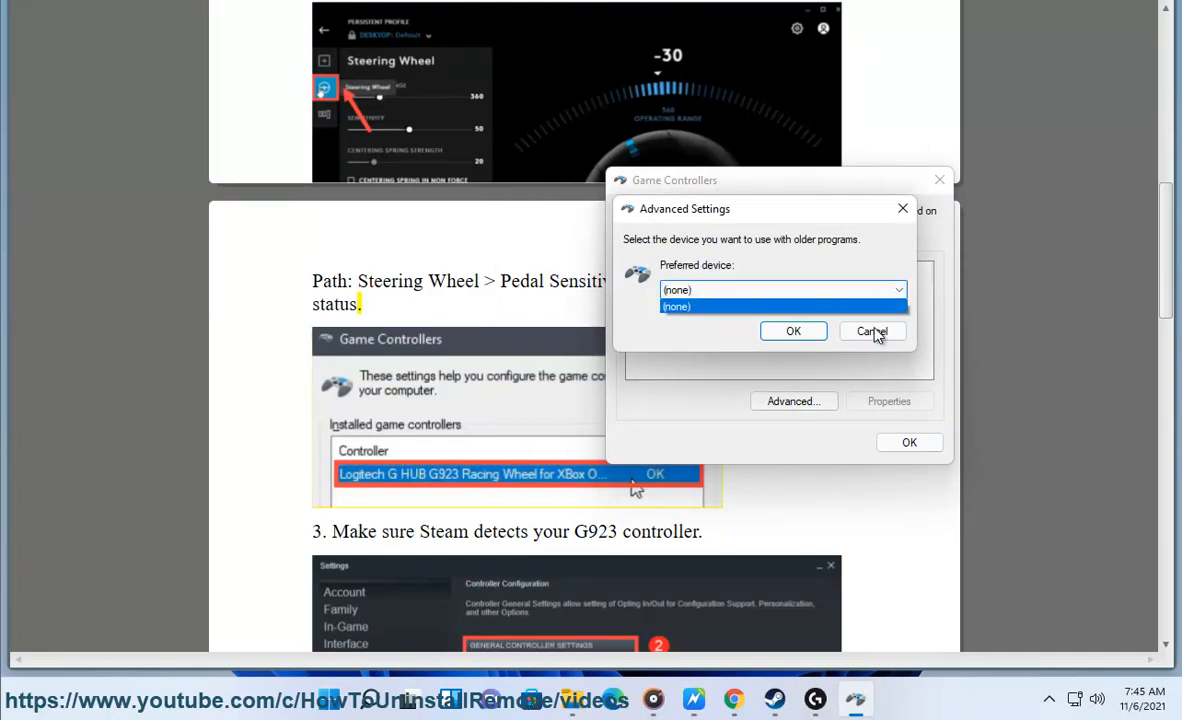
left_click(871, 331)
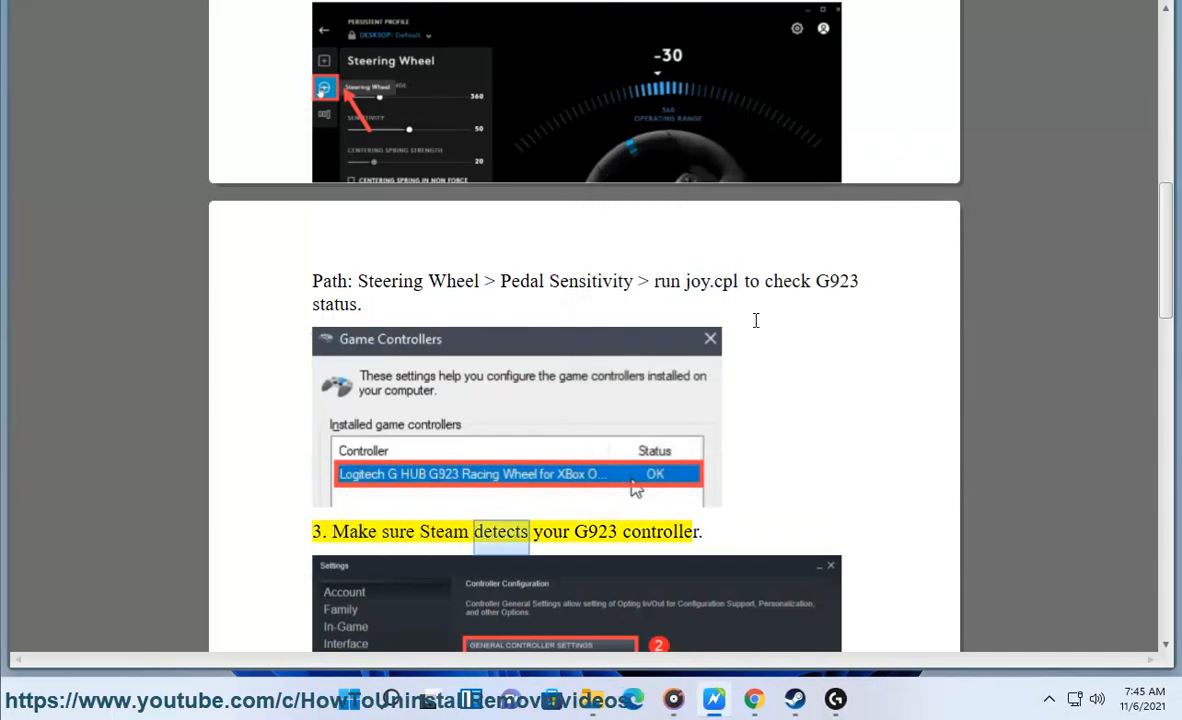
- Scroll through step 3's Steam controller settings screenshots to step 4 on Avast drivers
scroll("down", 3)
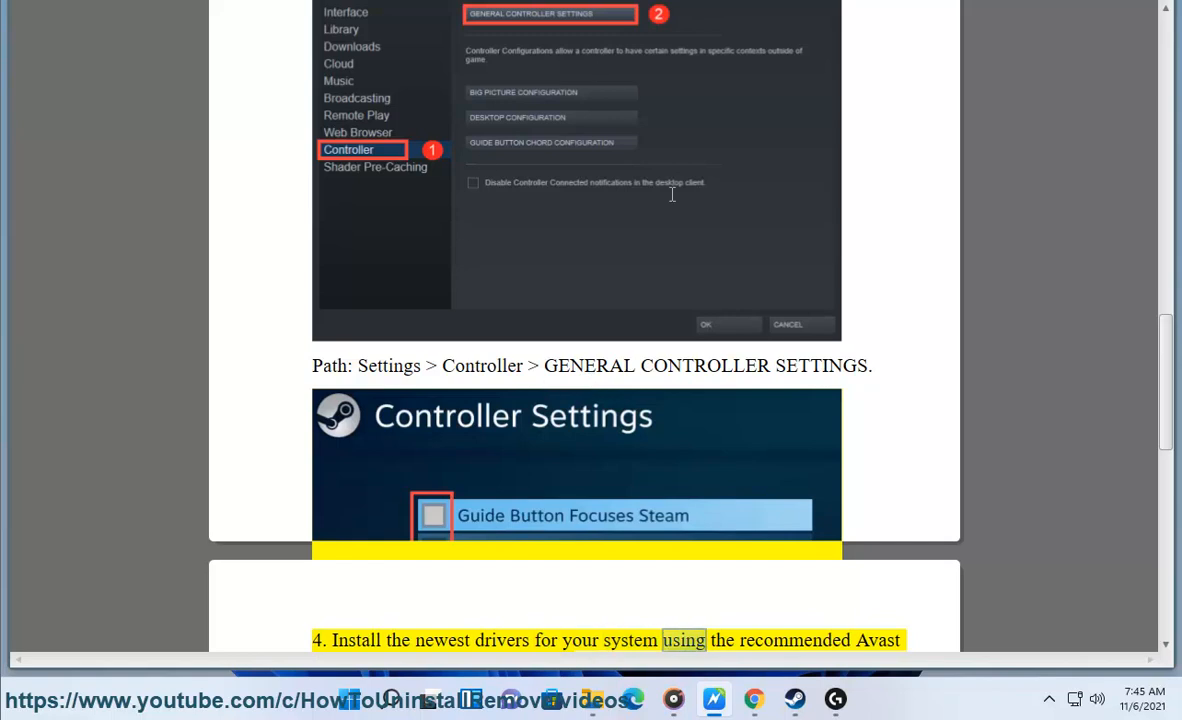
scroll("down", 3)
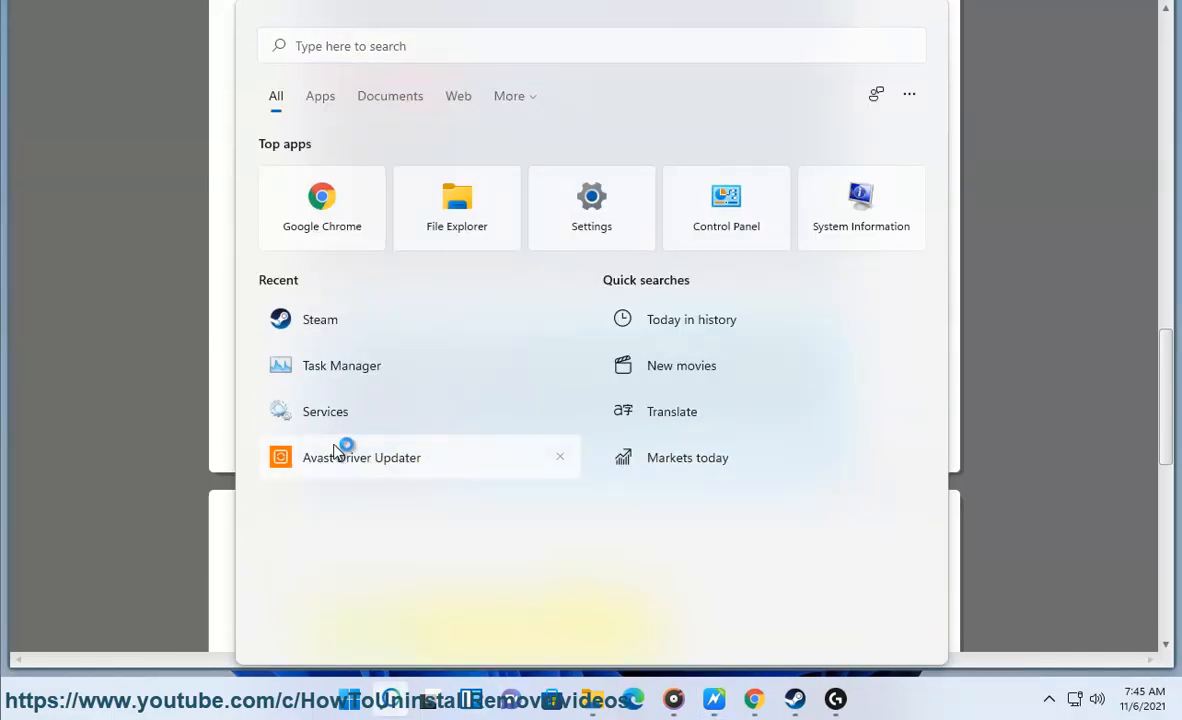
- Launch Avast Driver Updater from the Start menu's Recent list
left_click(361, 457)
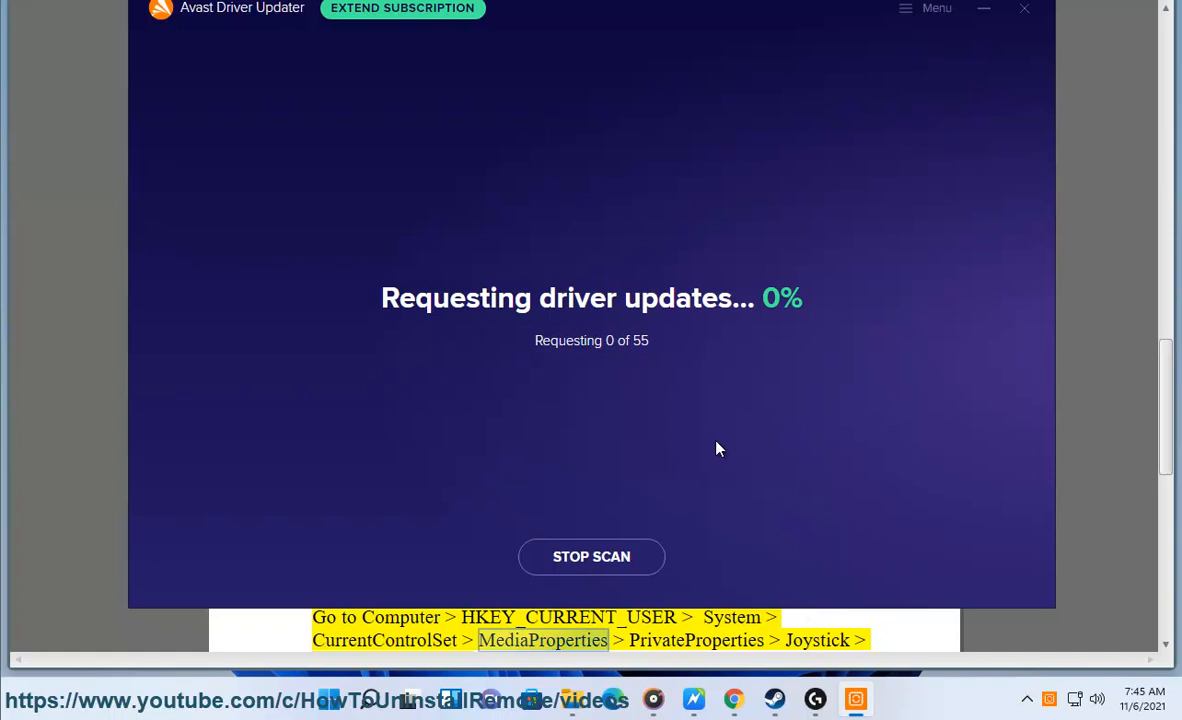
- Scroll through step 5's Registry Editor instructions on deleting C26E or C266 to the guide's end
scroll("down", 3)
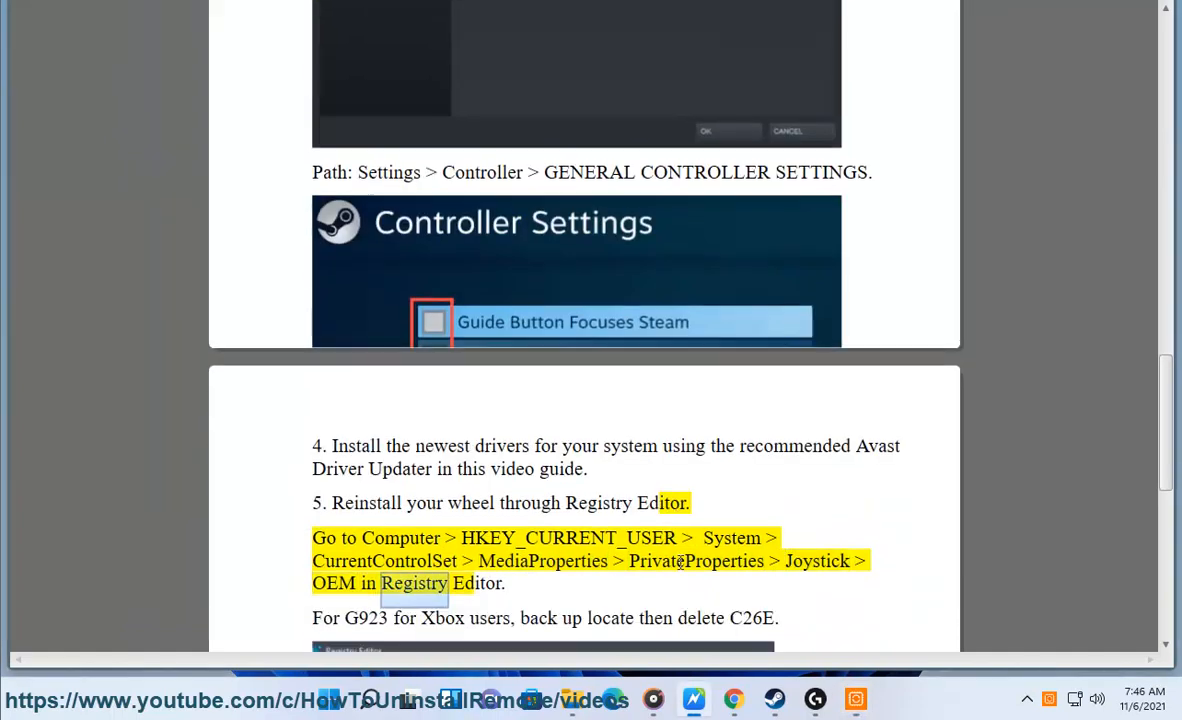
scroll("down", 3)
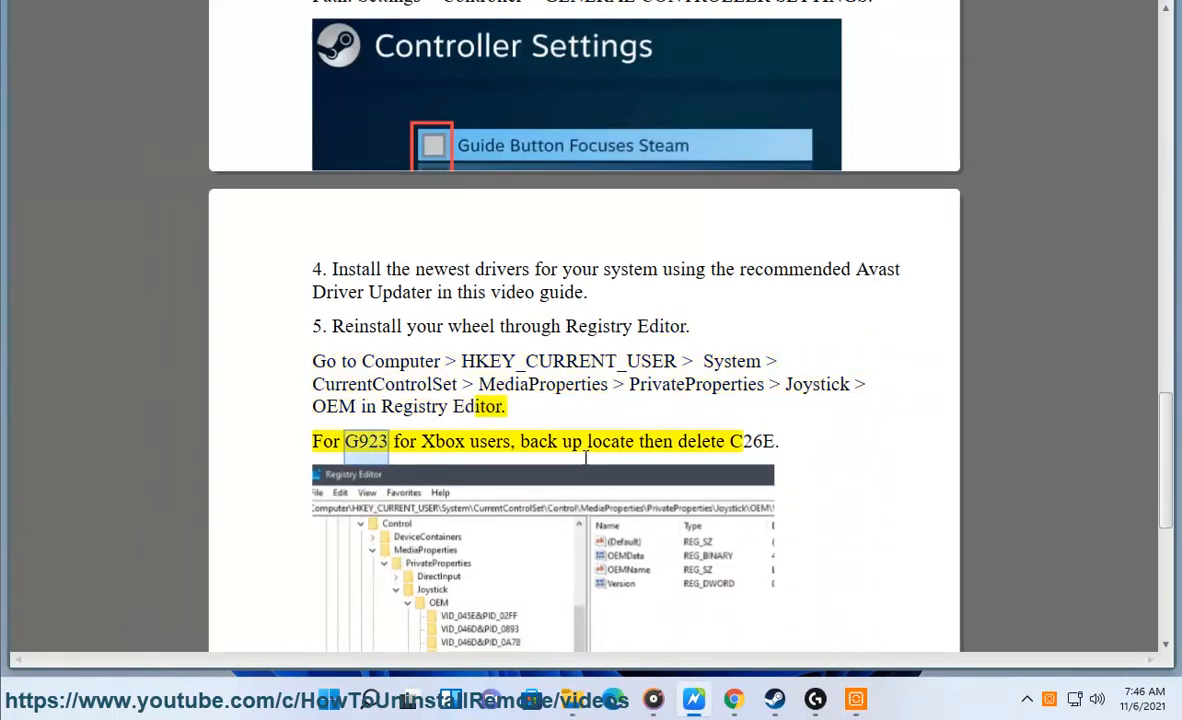
scroll("down", 3)
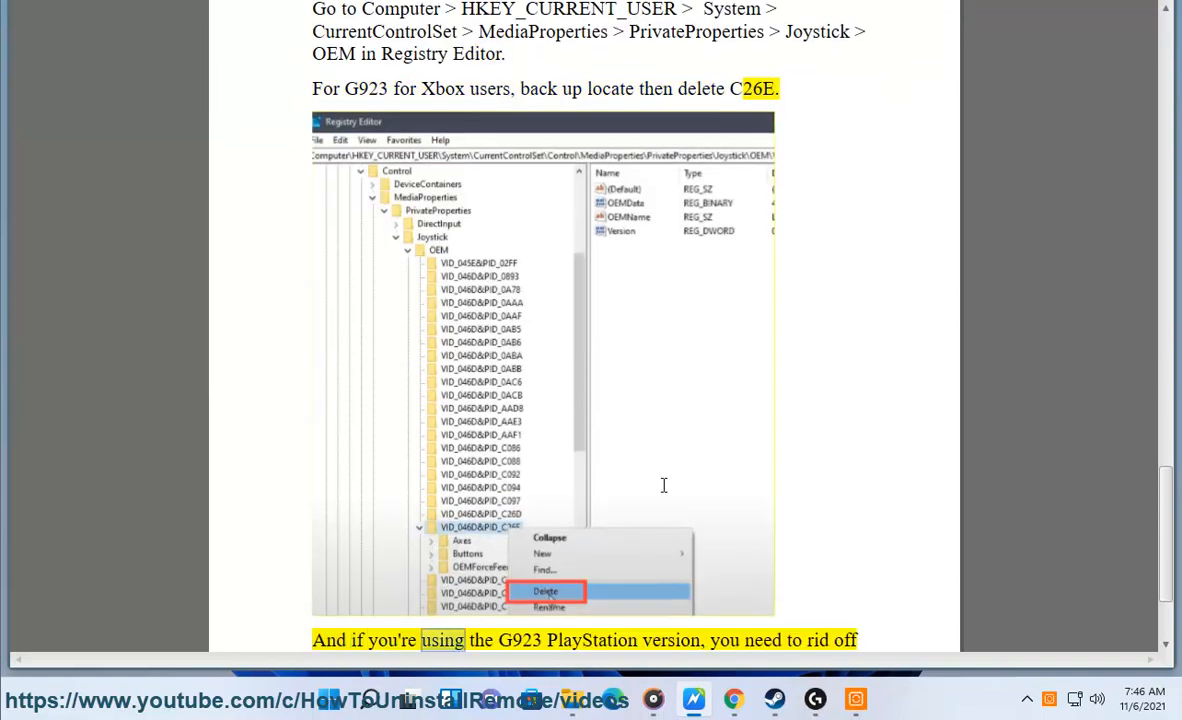
scroll("down", 3)
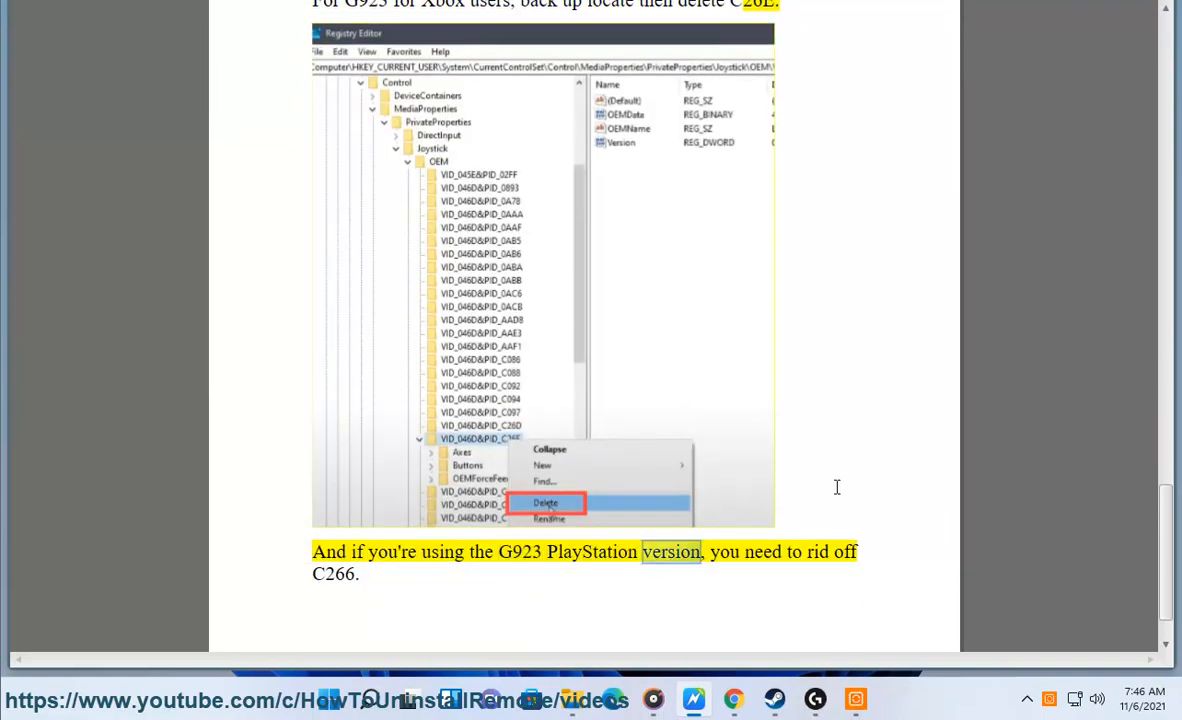